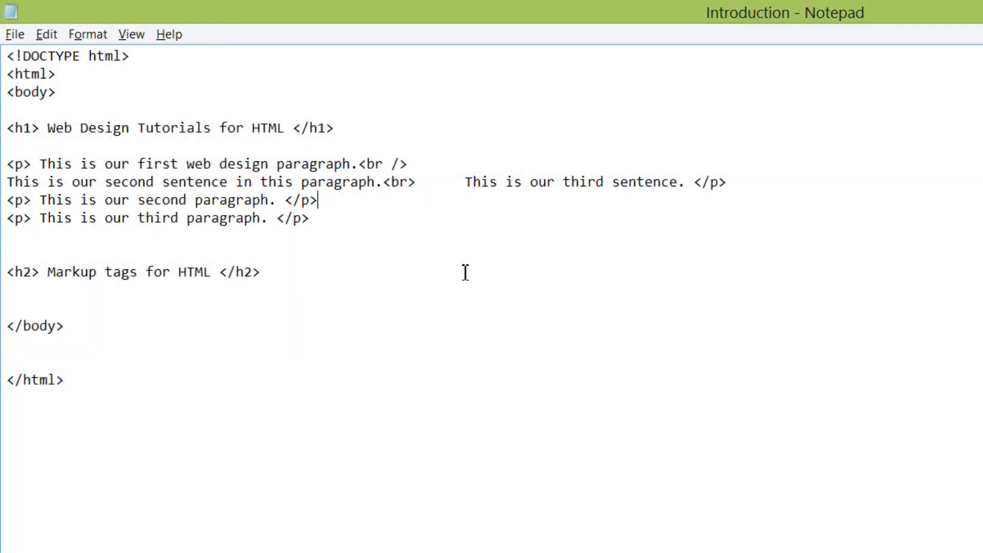
Add an <hr> tag right after the second paragraph's closing </p> tag
type("<hr>")
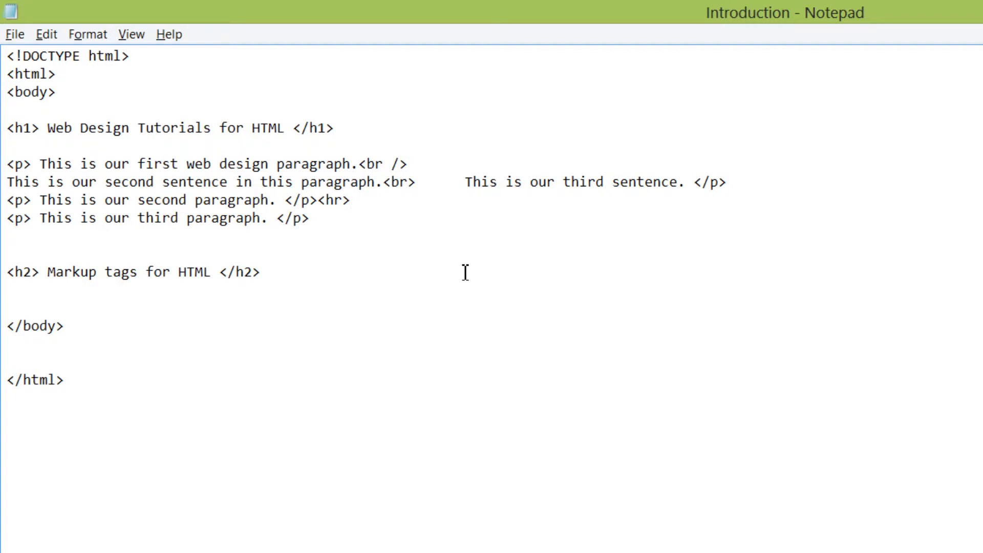
Save the Introduction page with the new horizontal rule (Ctrl+S)
left_click(352, 199)
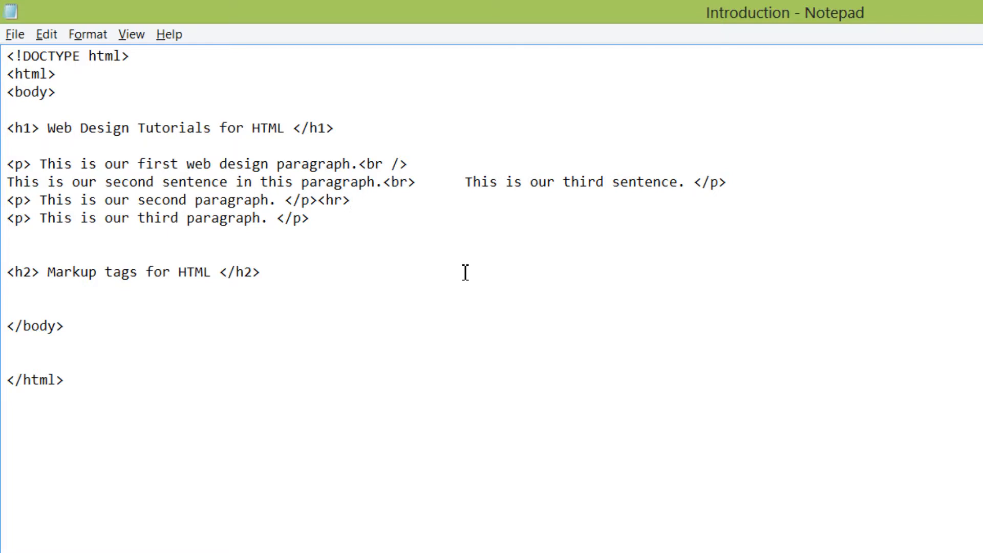
left_click(351, 200)
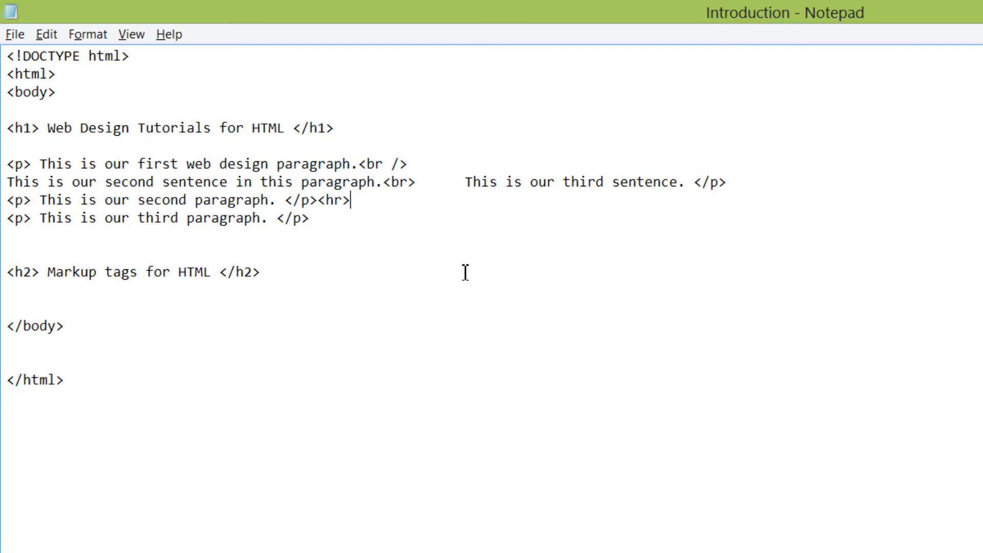
key("ctrl+s")
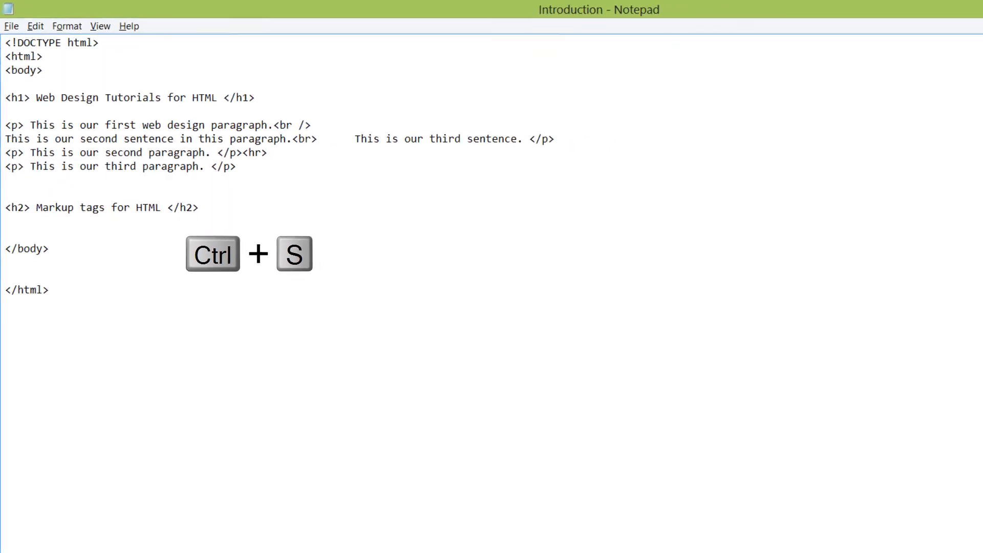
key("ctrl+s")
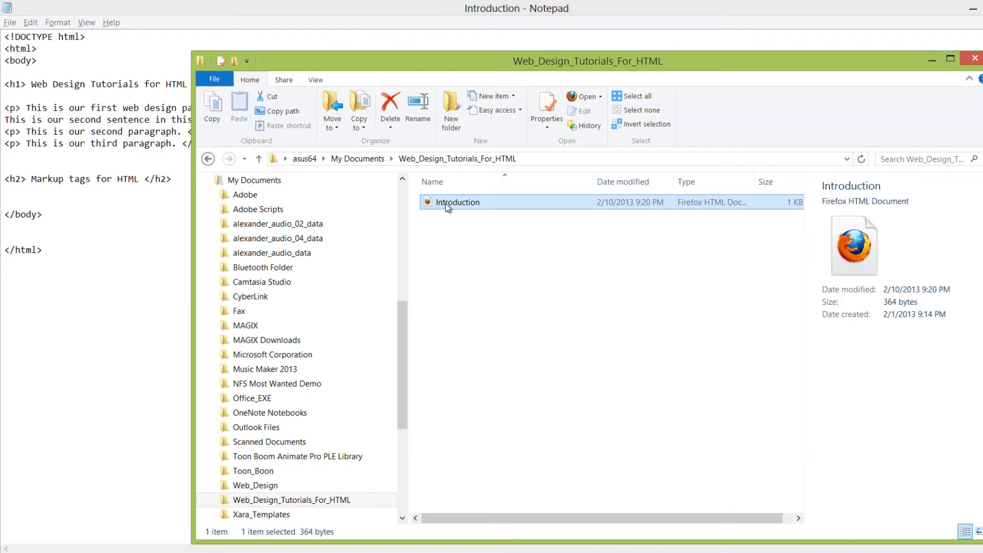
Preview Introduction in Firefox, showing a horizontal line below the second paragraph
double_click(457, 201)
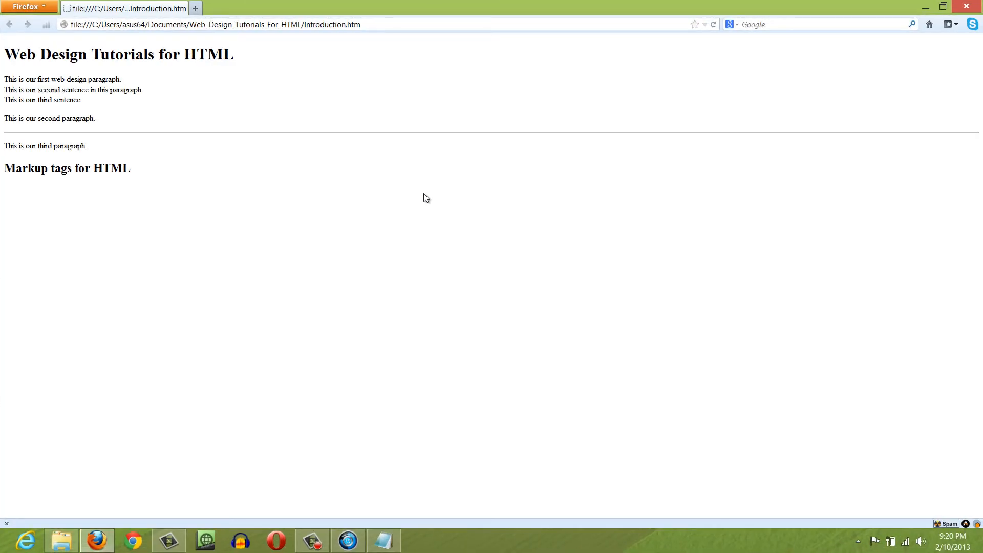